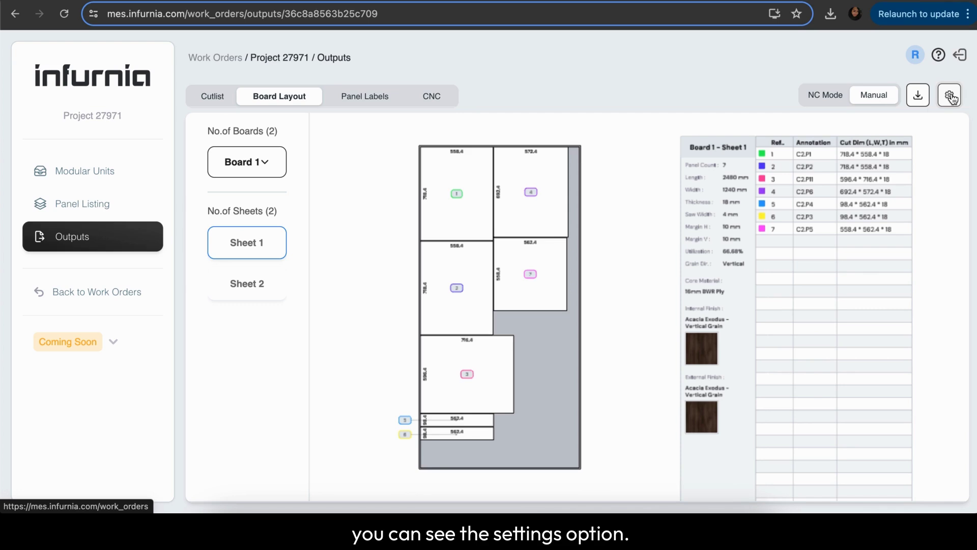
Step: Set board length 3000 and width 1500 mm, then enable per-board dimensions
left_click(950, 95)
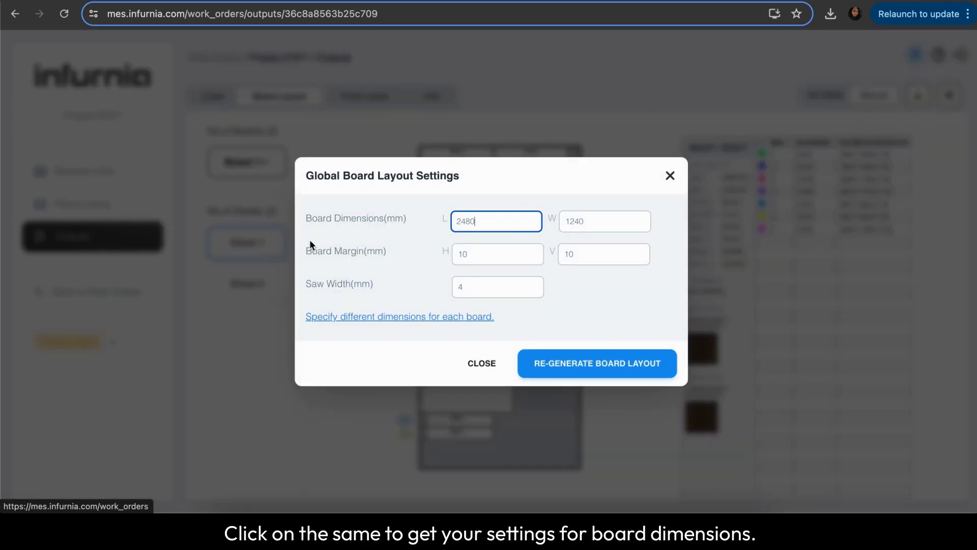
mouse_move(418, 239)
type("3500")
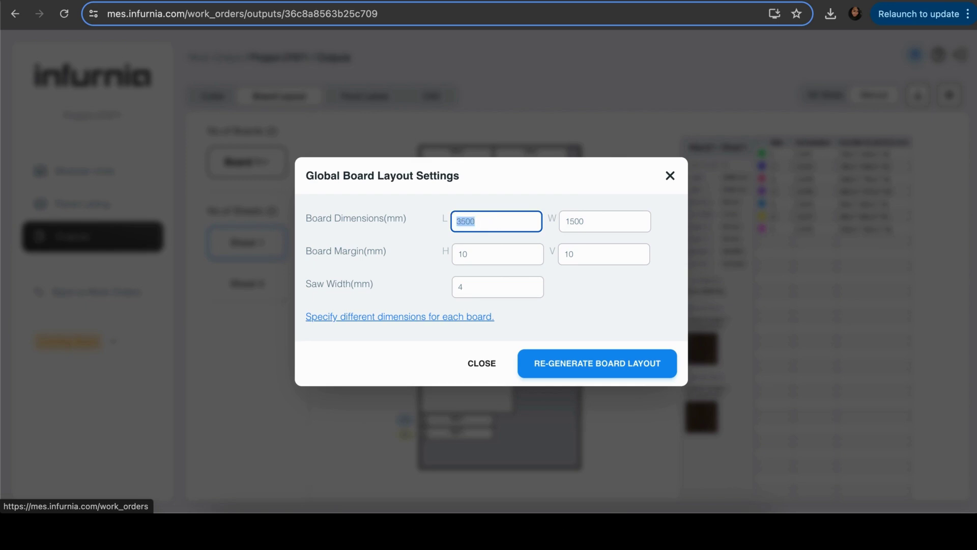
type("3000")
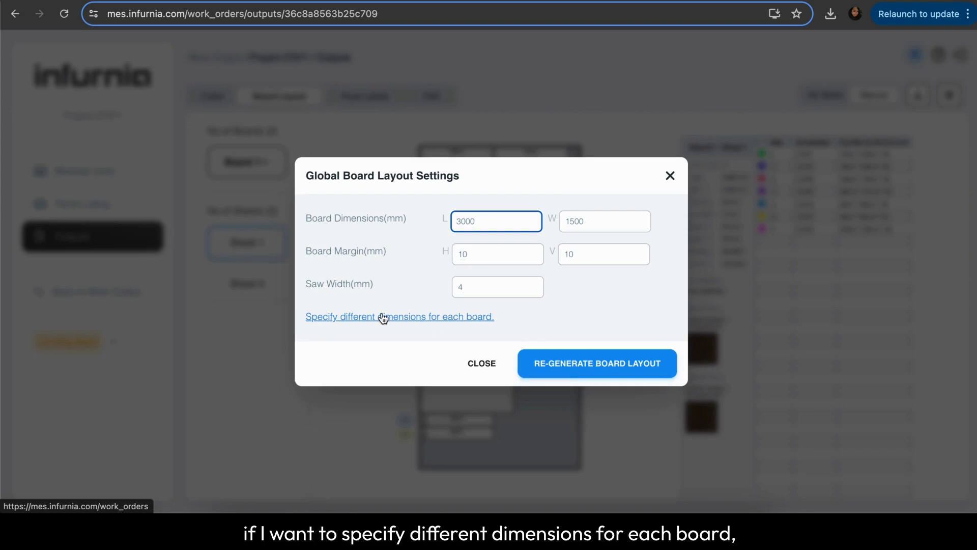
mouse_move(404, 323)
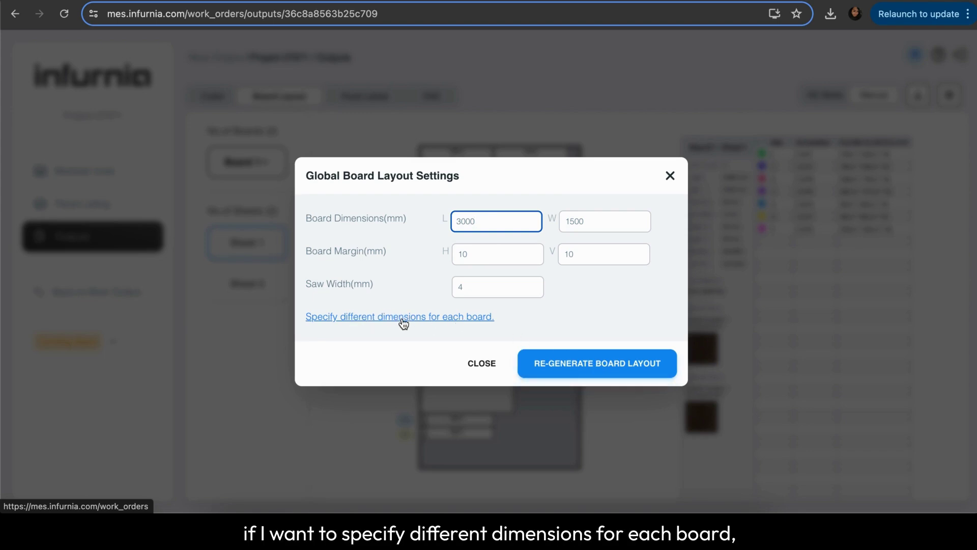
left_click(400, 317)
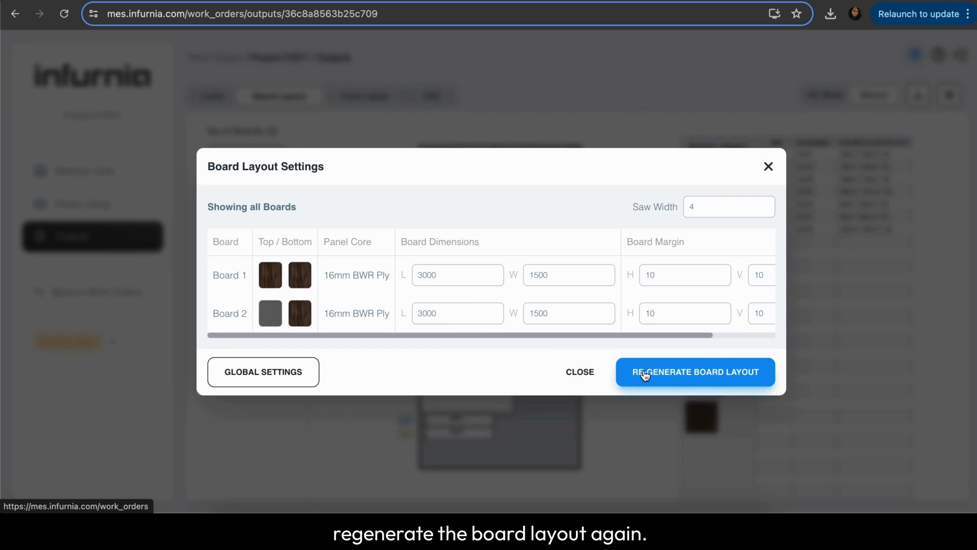
mouse_move(263, 371)
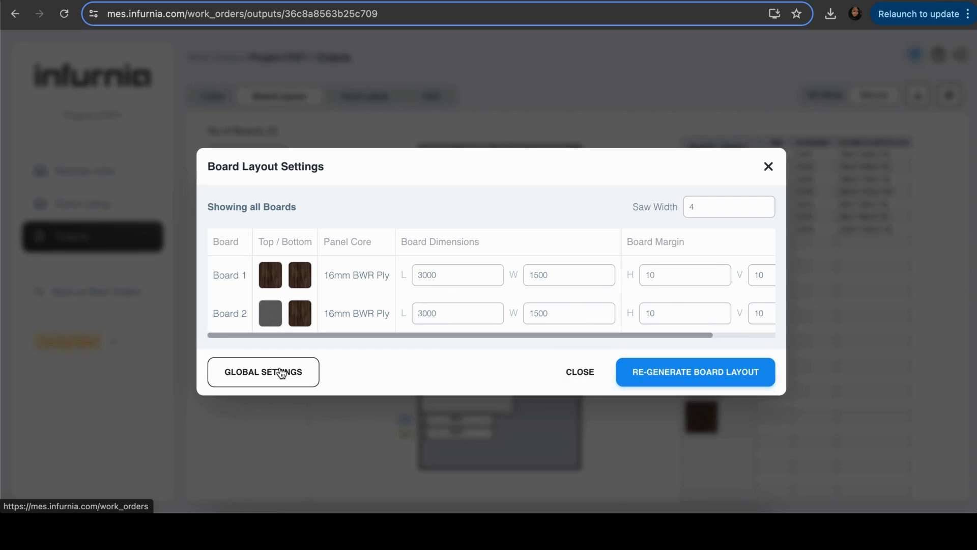
Step: Switch back to Global Settings in the Board Layout Settings dialog
left_click(264, 372)
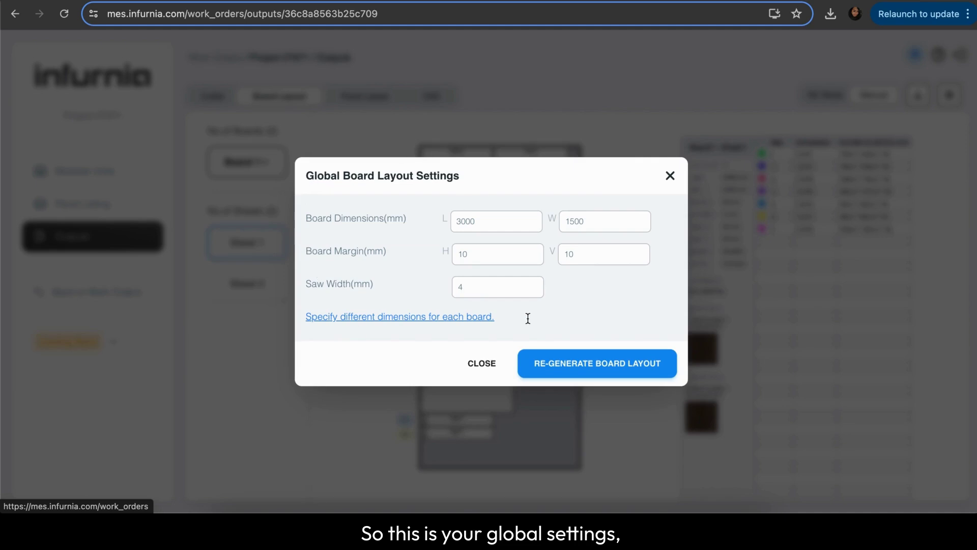
mouse_move(421, 321)
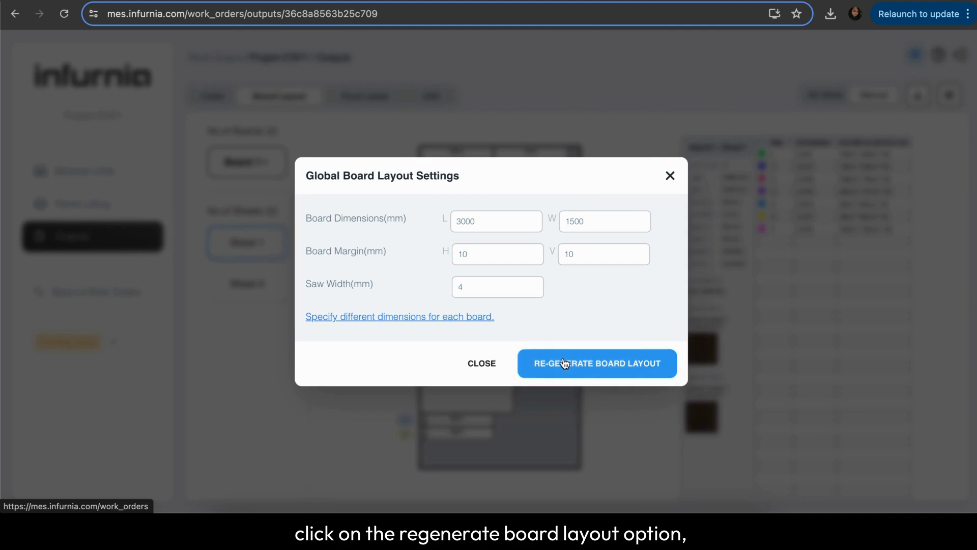
Step: Re-generate the board layout so the nine panels fit on Sheet 1
left_click(597, 363)
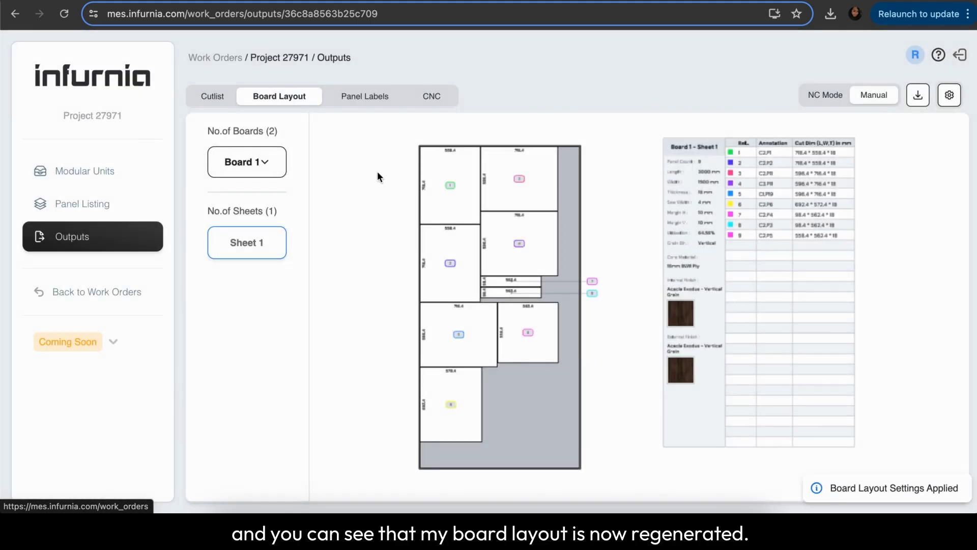
mouse_move(536, 366)
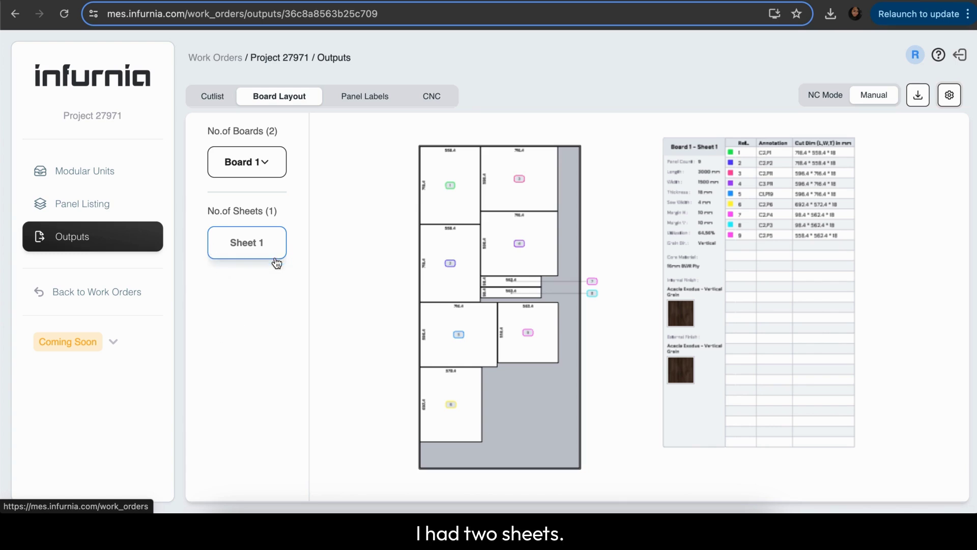
mouse_move(259, 294)
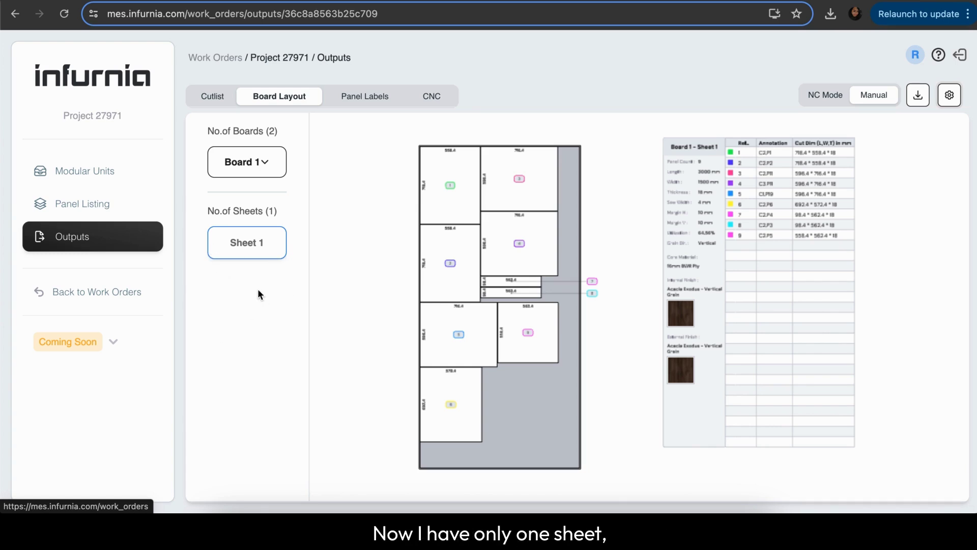
mouse_move(301, 251)
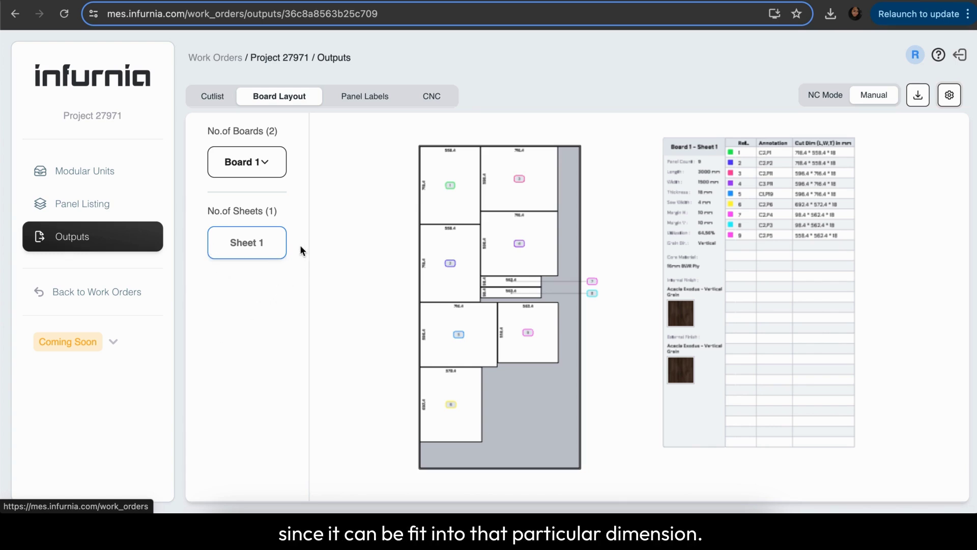